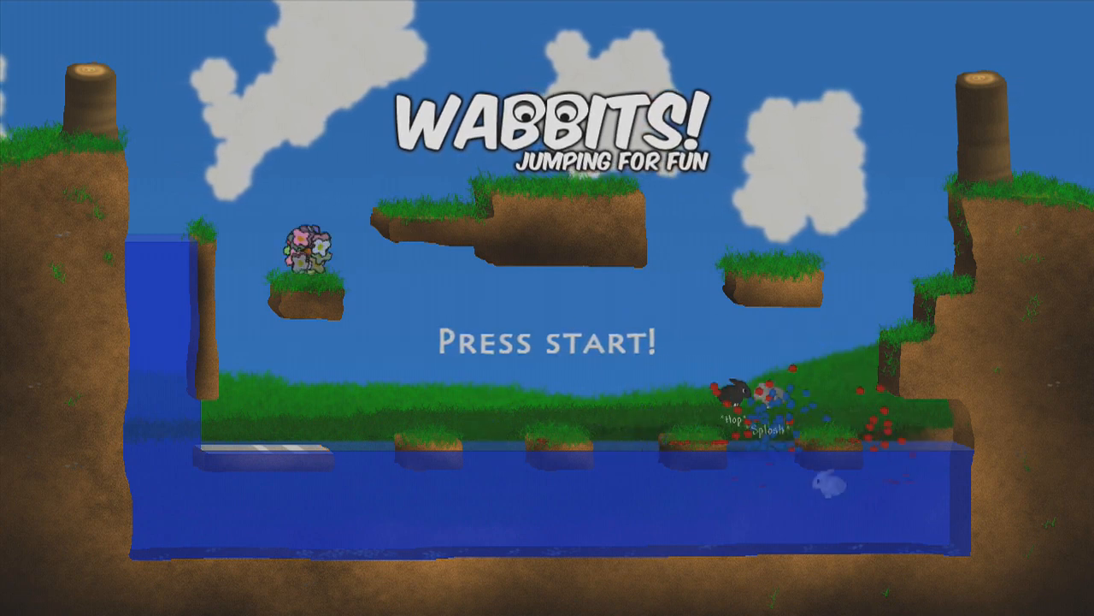
Step: Leave the title screen and choose Challenges to show the list with The ropes I briefing
{"action": "key", "text": "enter"}
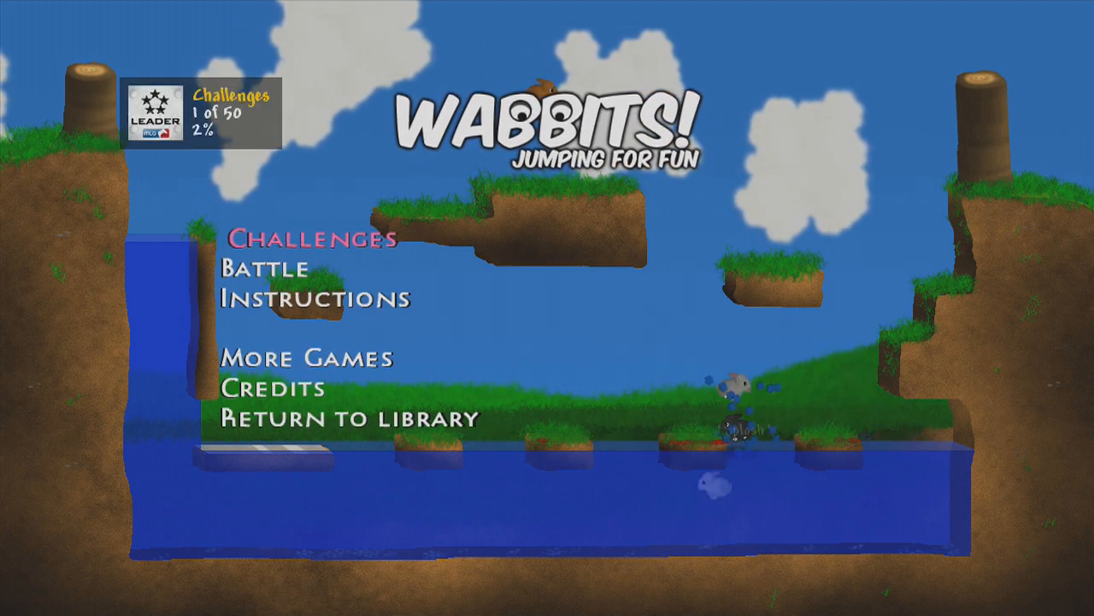
{"action": "key", "text": "down"}
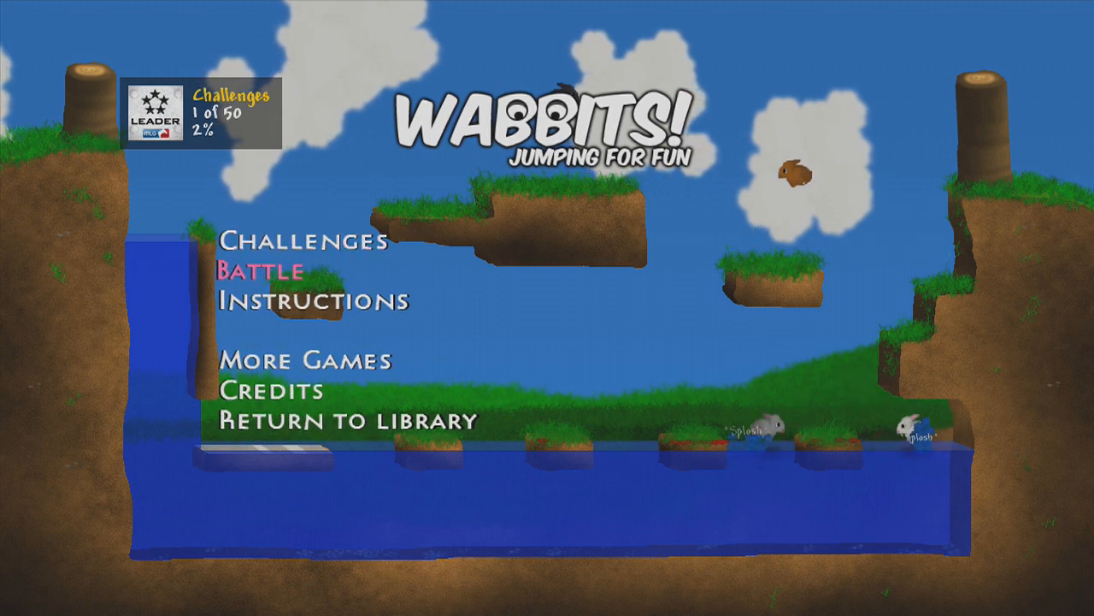
{"action": "left_click", "coordinate": [260, 272]}
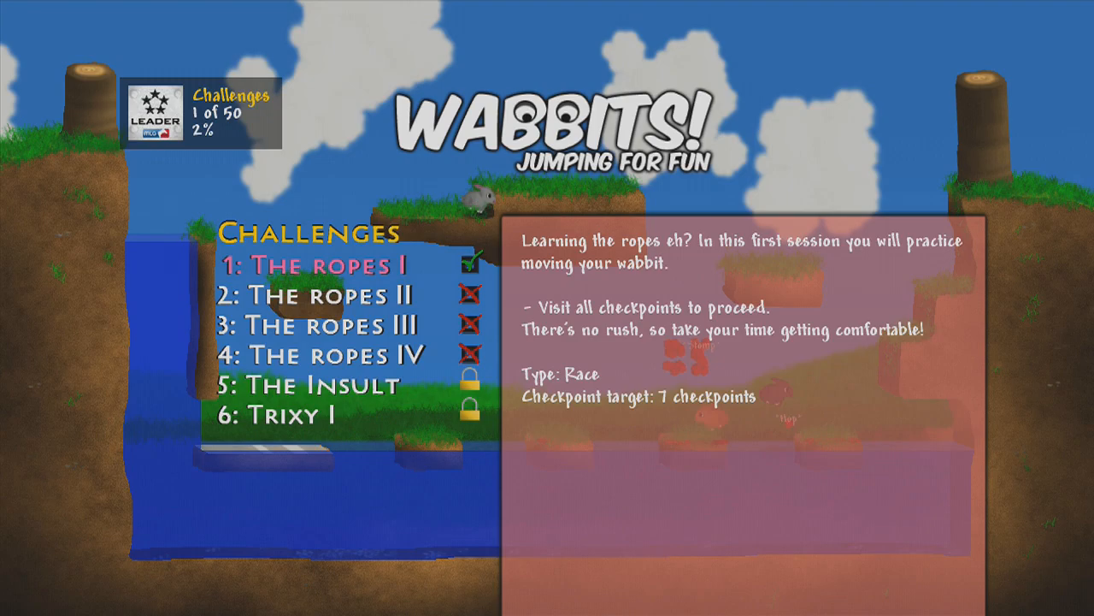
Step: Start The ropes I and run the wabbit through every checkpoint to the Success screen
{"action": "left_click", "coordinate": [315, 267]}
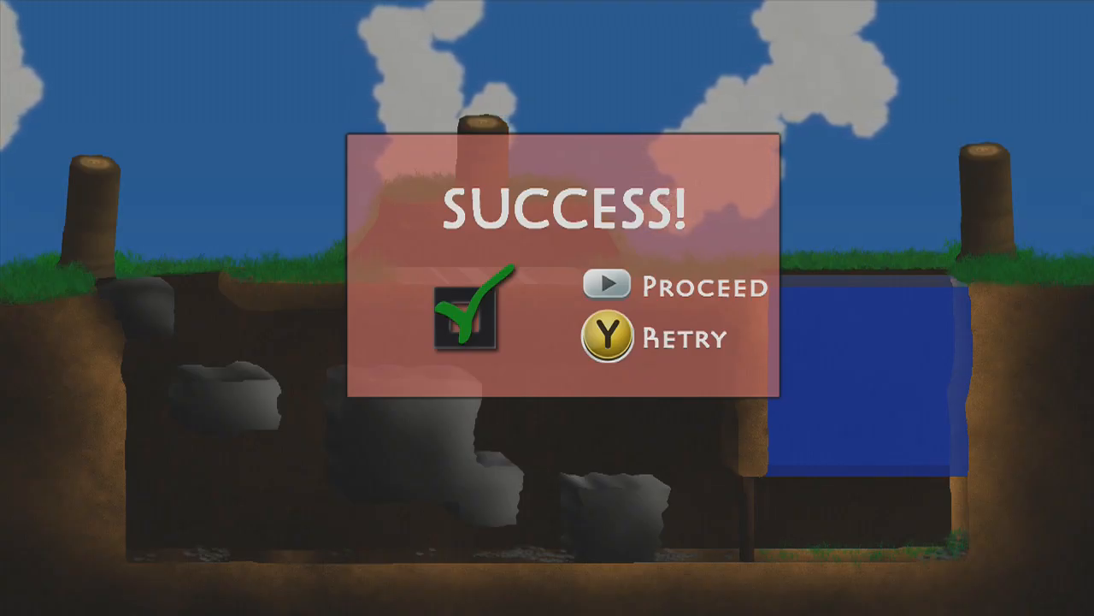
Step: Proceed from the Success screen into the next challenge and play it to success
{"action": "left_click", "coordinate": [604, 287]}
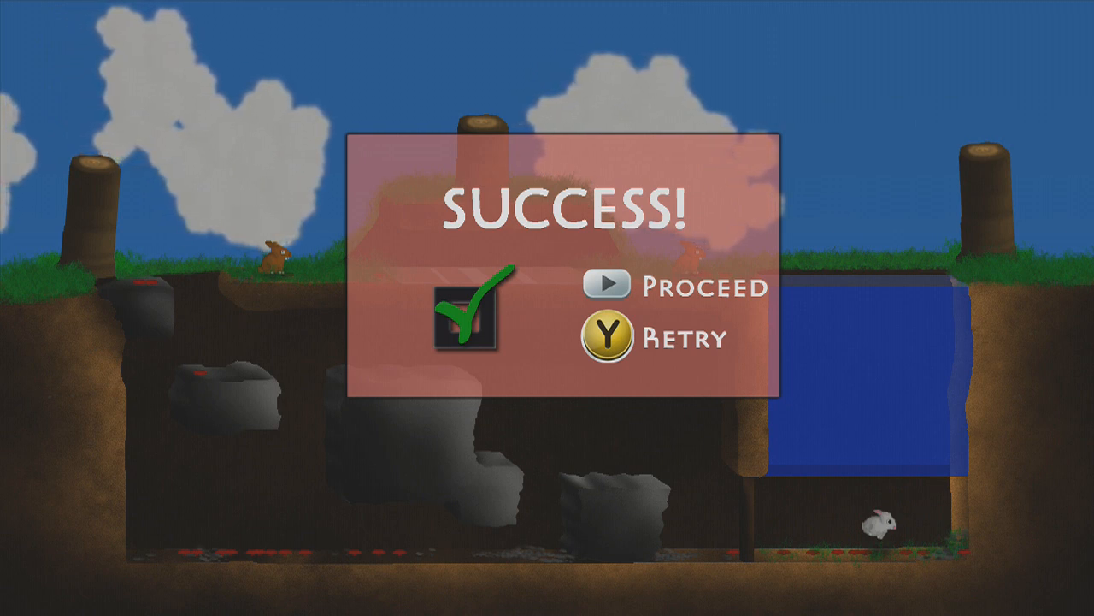
Step: Proceed into the following challenge, an attempt that ends on the Fail screen
{"action": "left_click", "coordinate": [613, 287]}
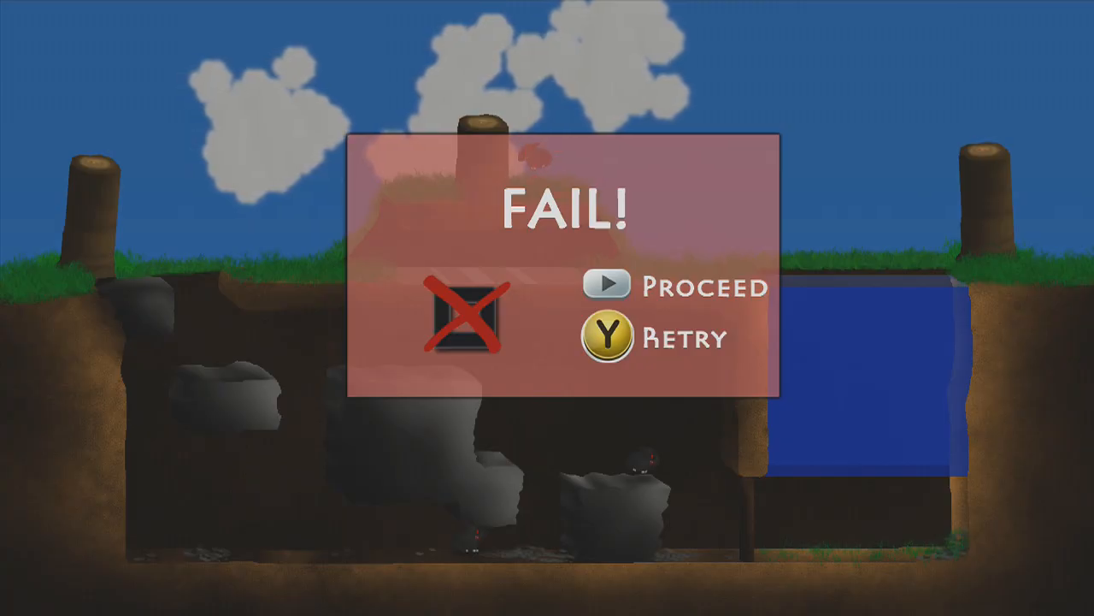
Step: Leave the Fail screen and return to the Challenges list at 2 of 50, highlighting The ropes III
{"action": "left_click", "coordinate": [605, 337]}
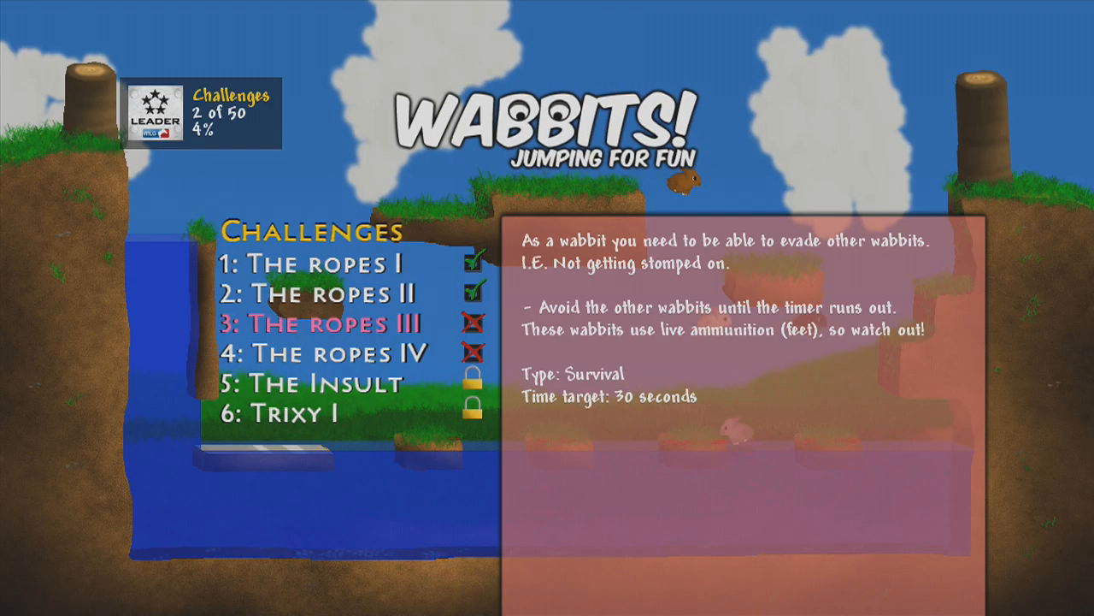
Step: Start The ropes III, evade the other wabbits for 30 seconds, then continue past Success
{"action": "left_click", "coordinate": [347, 320]}
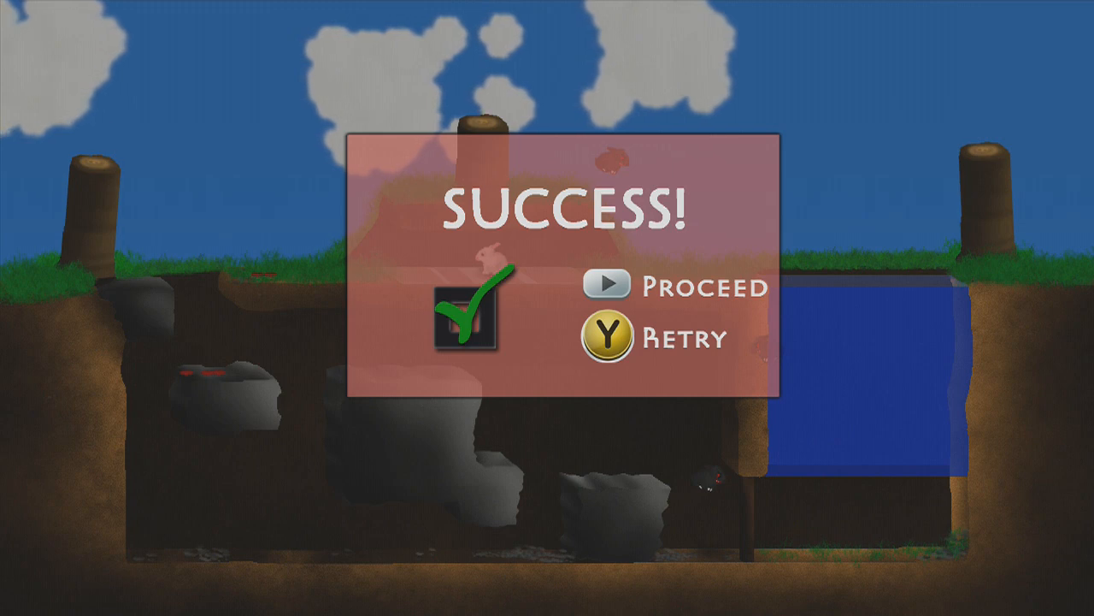
{"action": "left_click", "coordinate": [609, 287]}
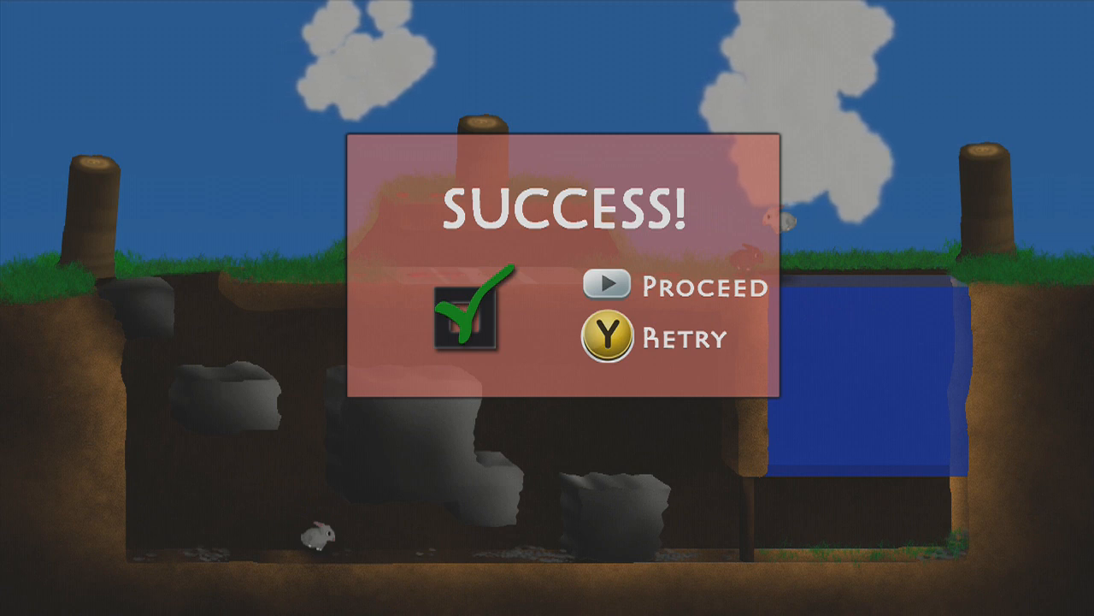
Step: After The ropes IV succeeds at 4 of 50, go back to the list and start The Insult
{"action": "left_click", "coordinate": [605, 287]}
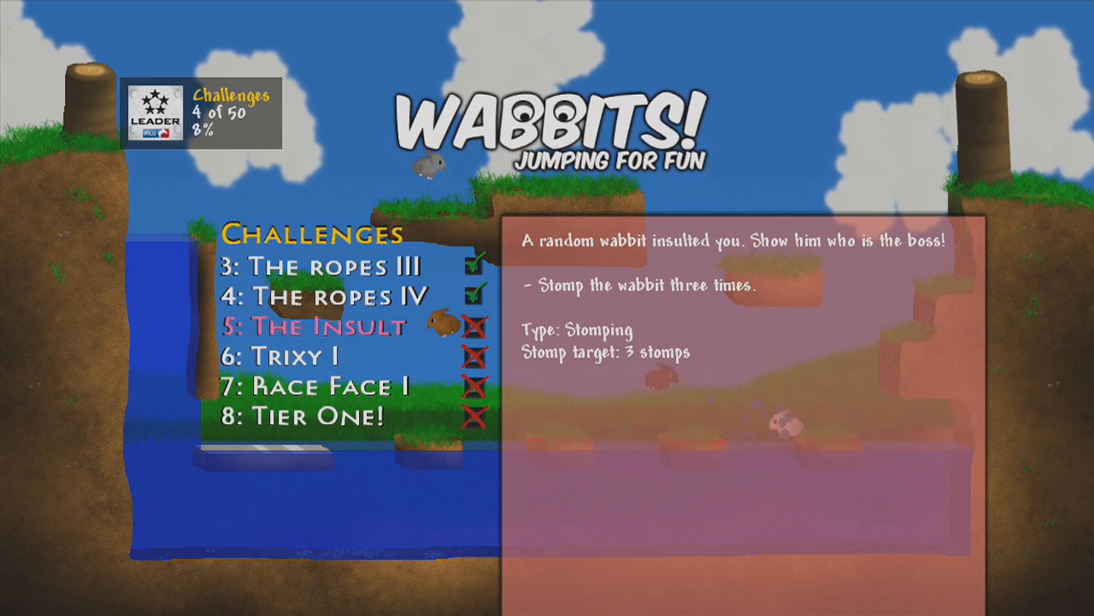
{"action": "left_click", "coordinate": [310, 328]}
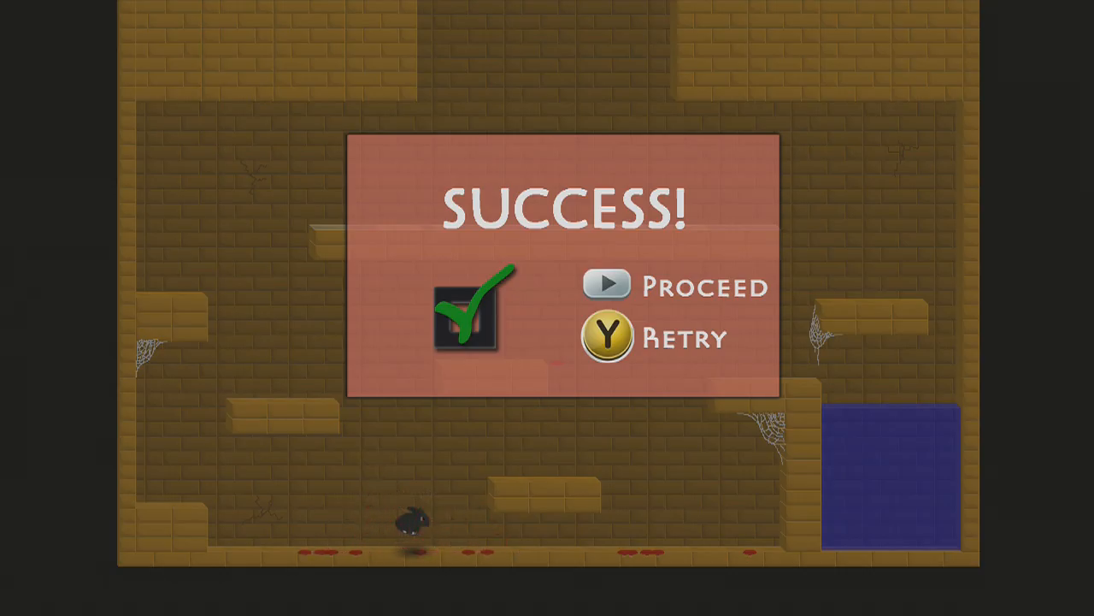
Step: Stomp the insulting wabbit three times to win The Insult, then continue past Success
{"action": "left_click", "coordinate": [609, 284]}
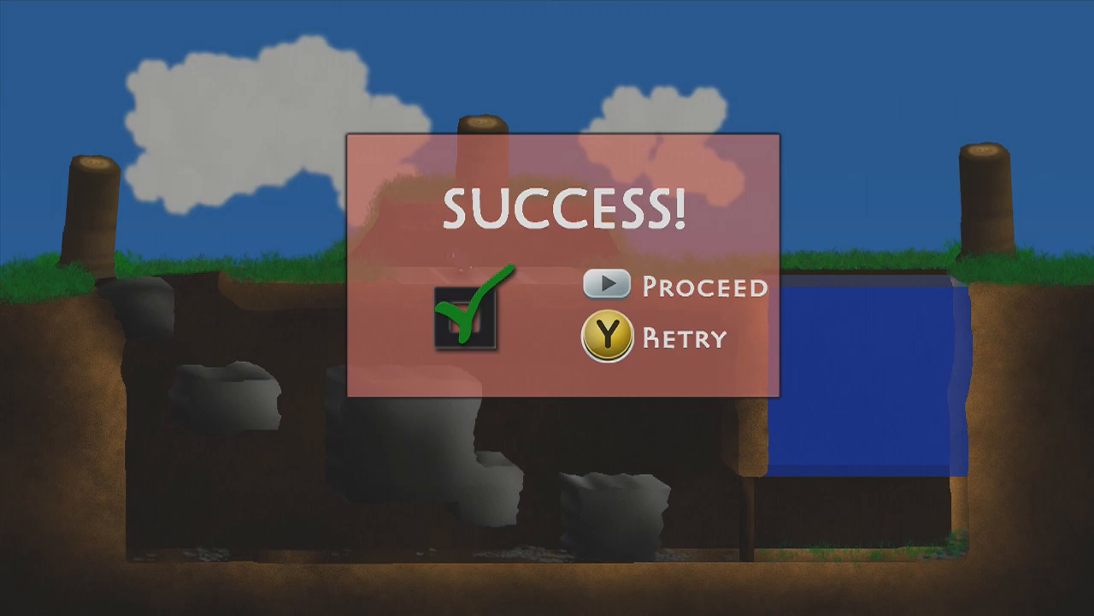
Step: Finish Trixy I successfully and return to the Challenges list at 6 of 50, Race Face I showing
{"action": "left_click", "coordinate": [607, 288]}
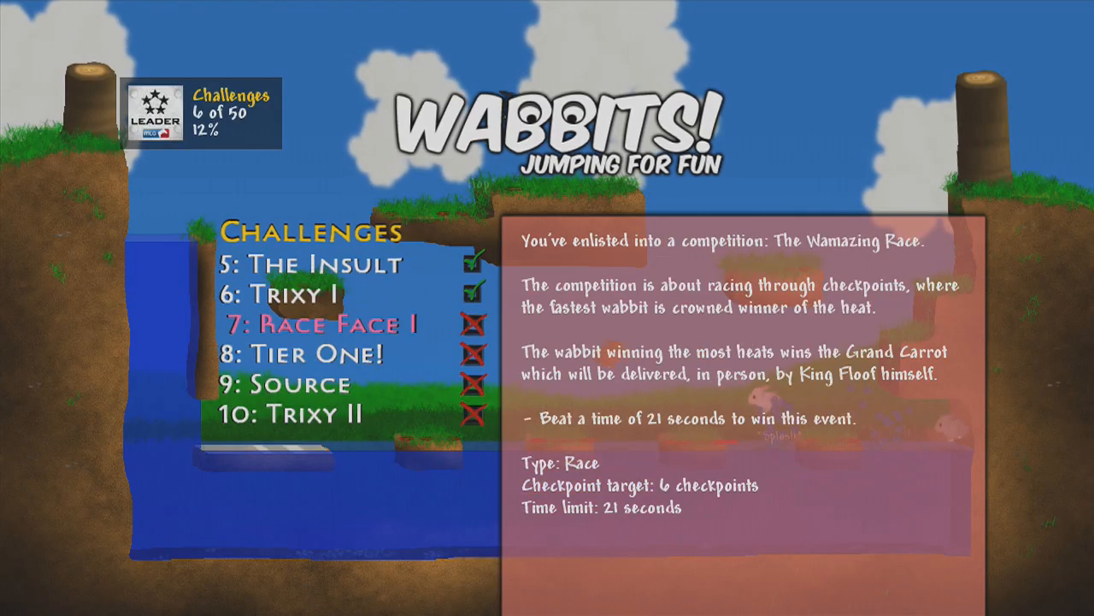